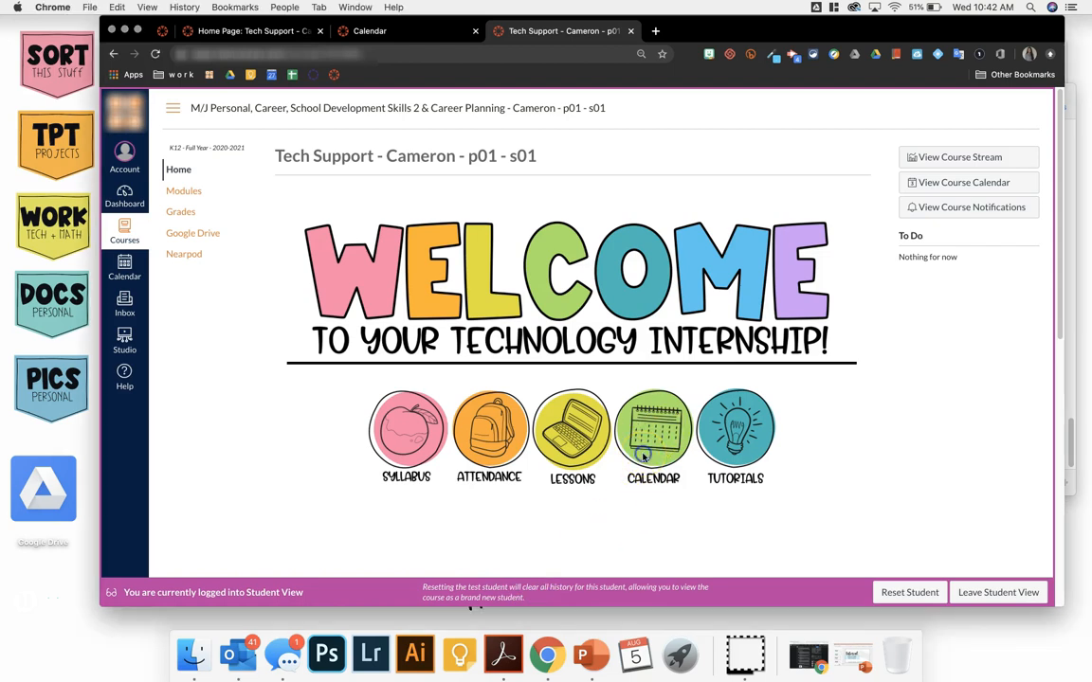
# Follow the home page Calendar icon into a new tab, then return to the Home Page tab.
pyautogui.click(652, 436)
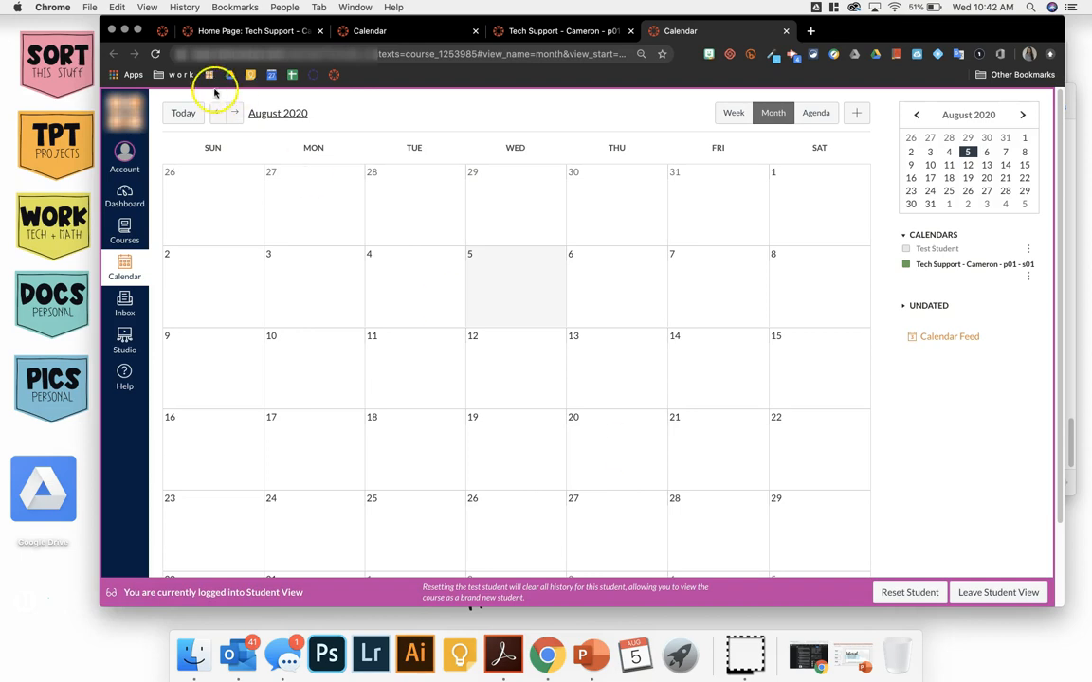
pyautogui.moveTo(978, 591)
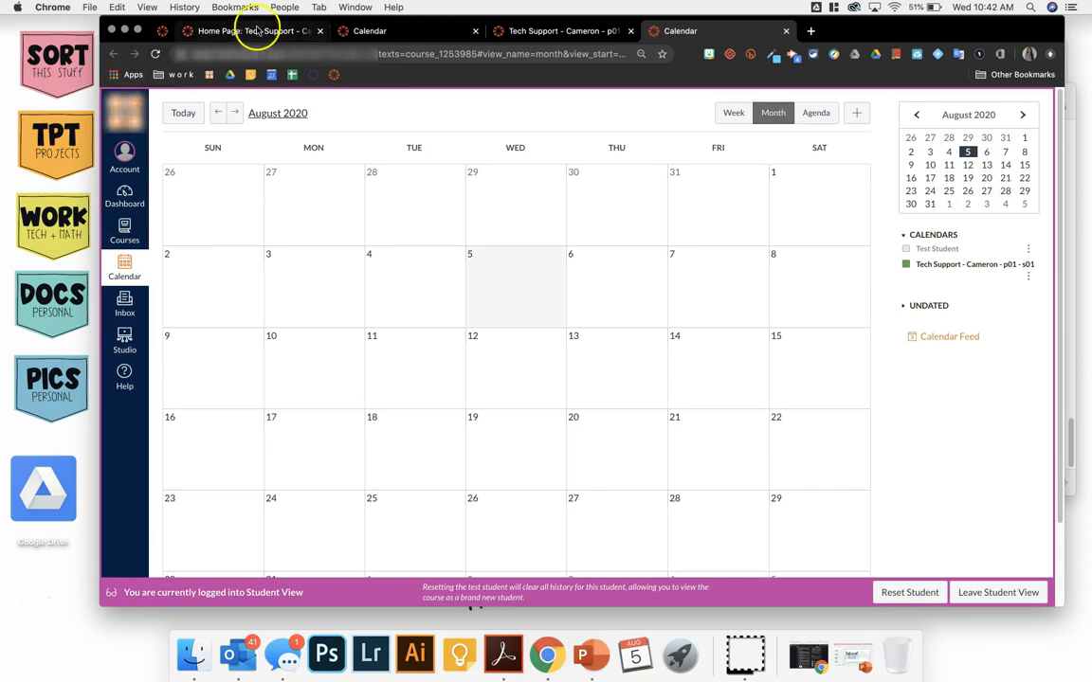
pyautogui.click(251, 30)
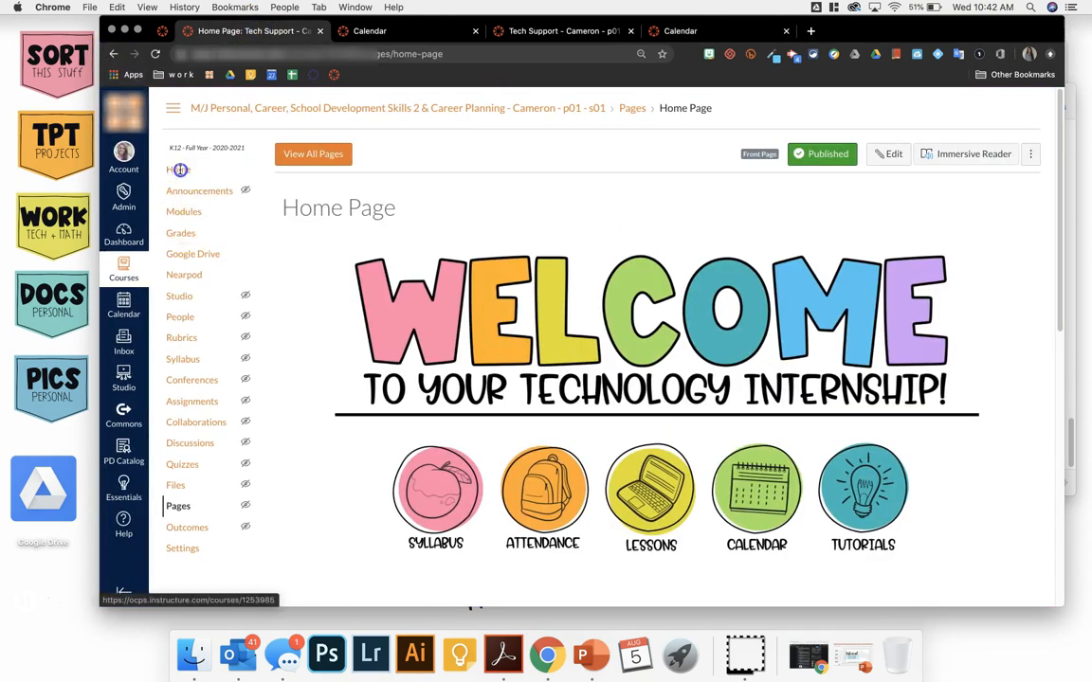
# Enter Student View from the course home page and go to View Course Calendar.
pyautogui.click(178, 170)
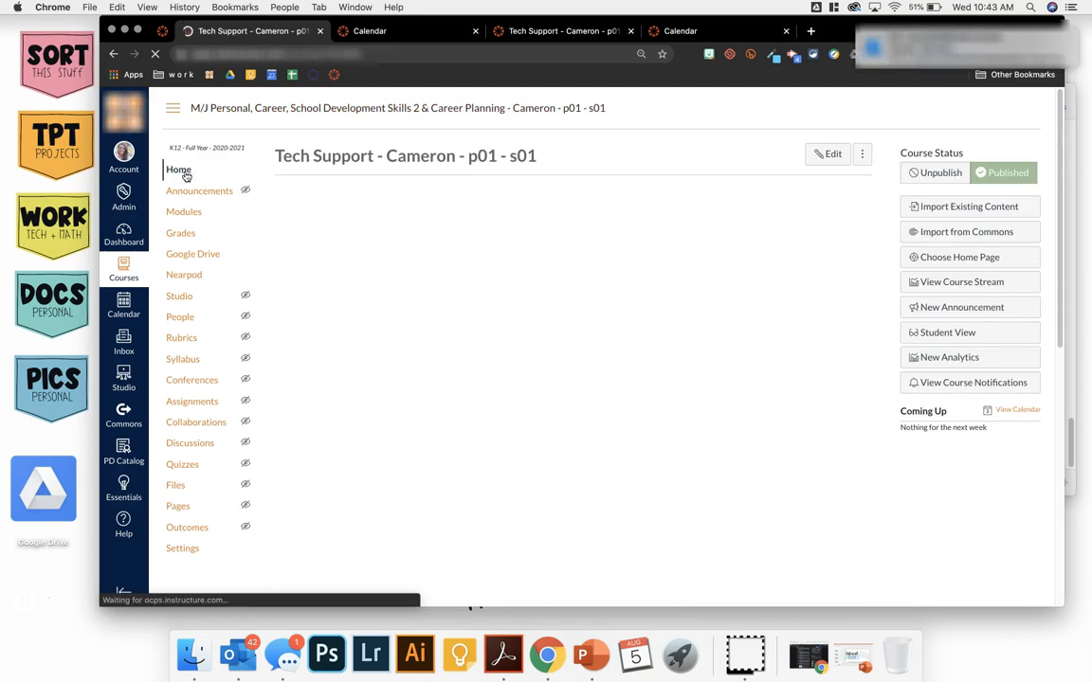
pyautogui.click(178, 170)
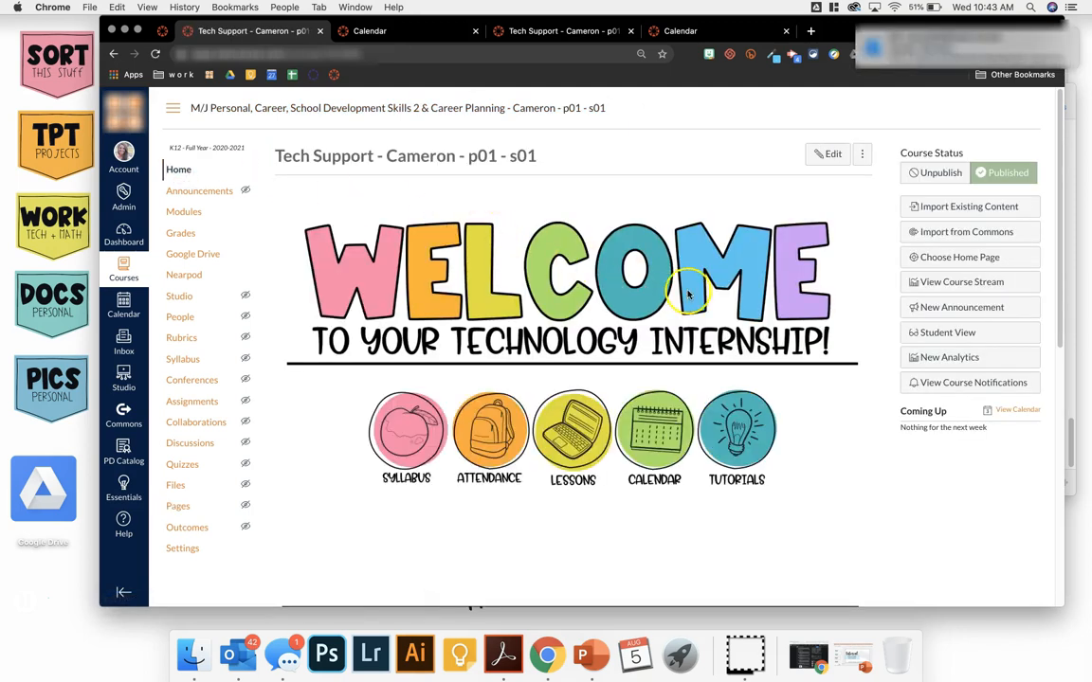
pyautogui.moveTo(917, 337)
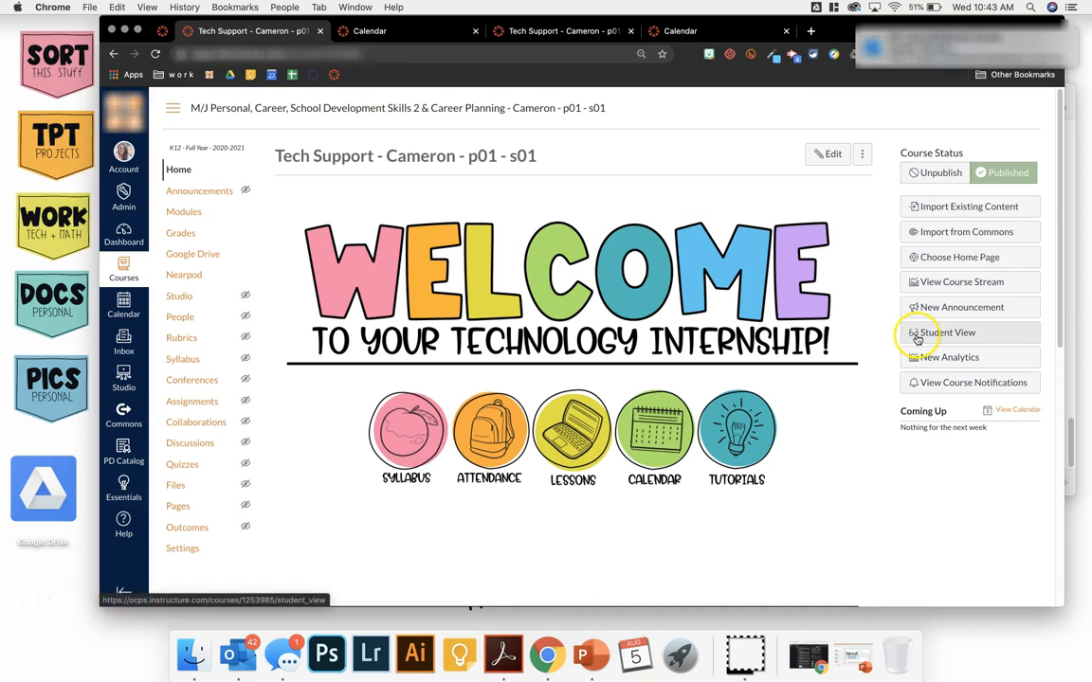
pyautogui.click(959, 332)
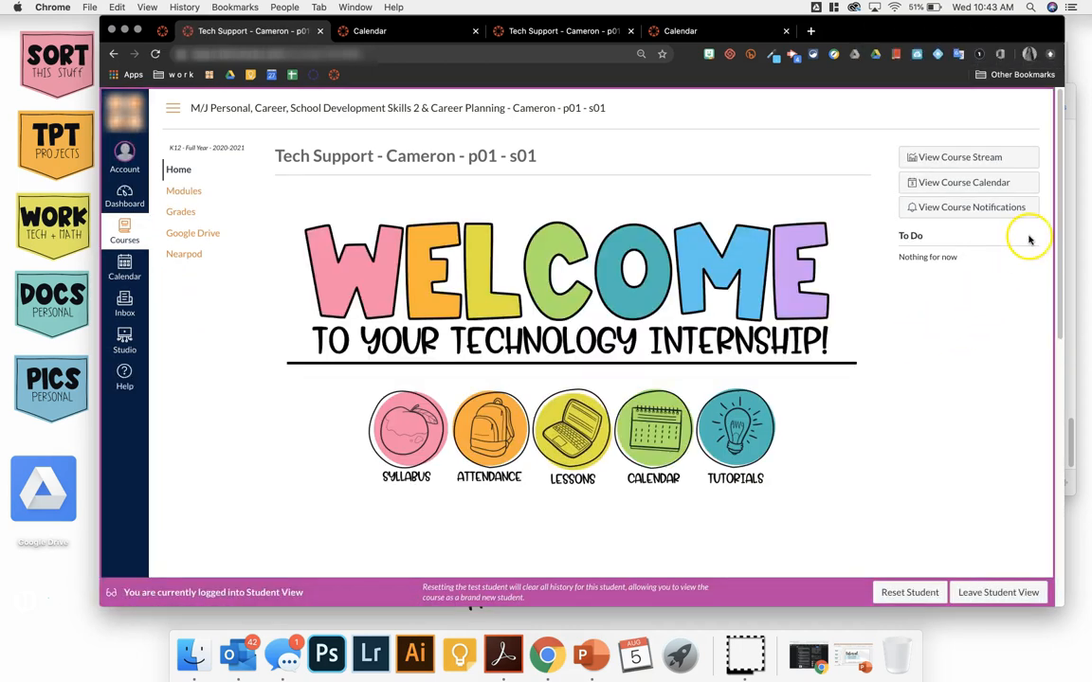
pyautogui.moveTo(971, 182)
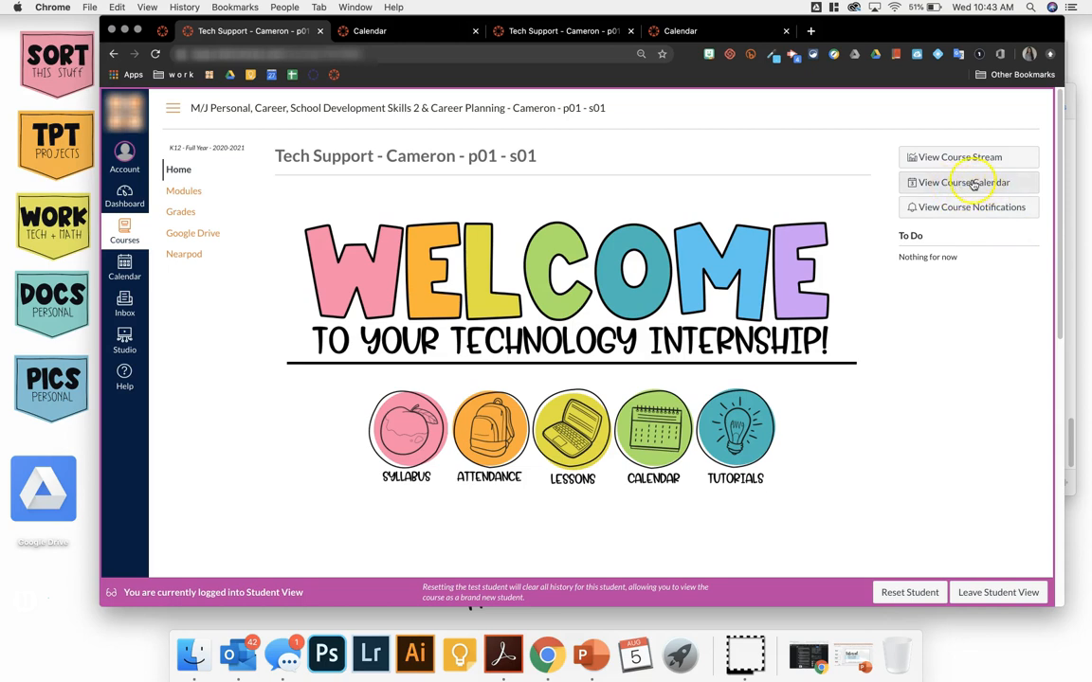
pyautogui.click(966, 182)
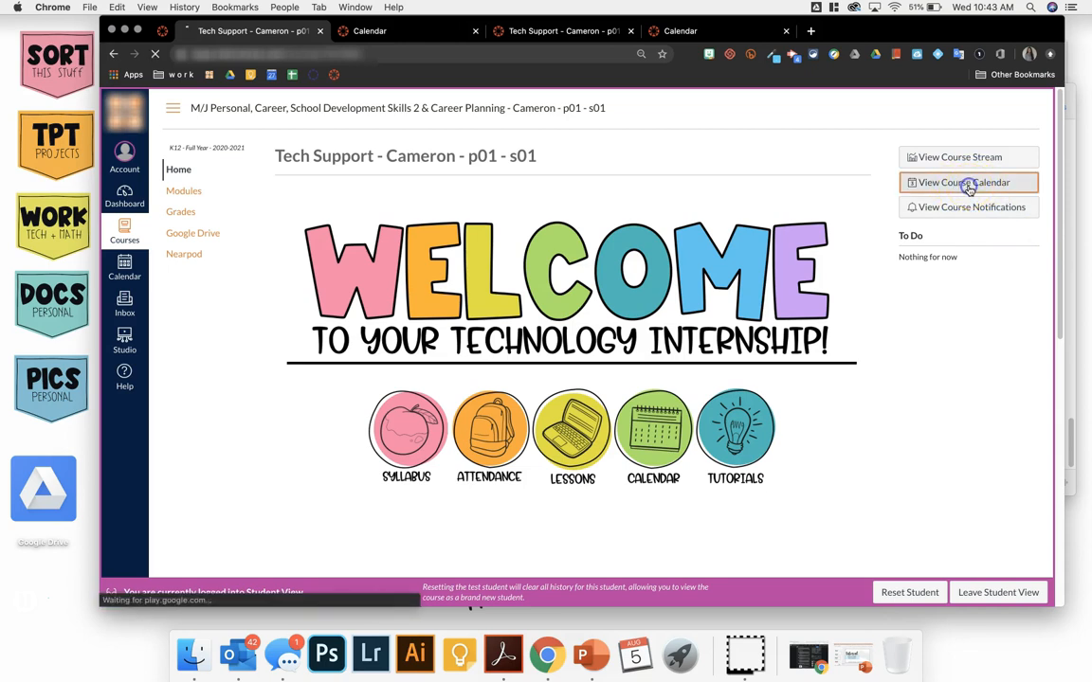
# Copy the course calendar page URL from the address bar and leave Student View.
pyautogui.click(966, 182)
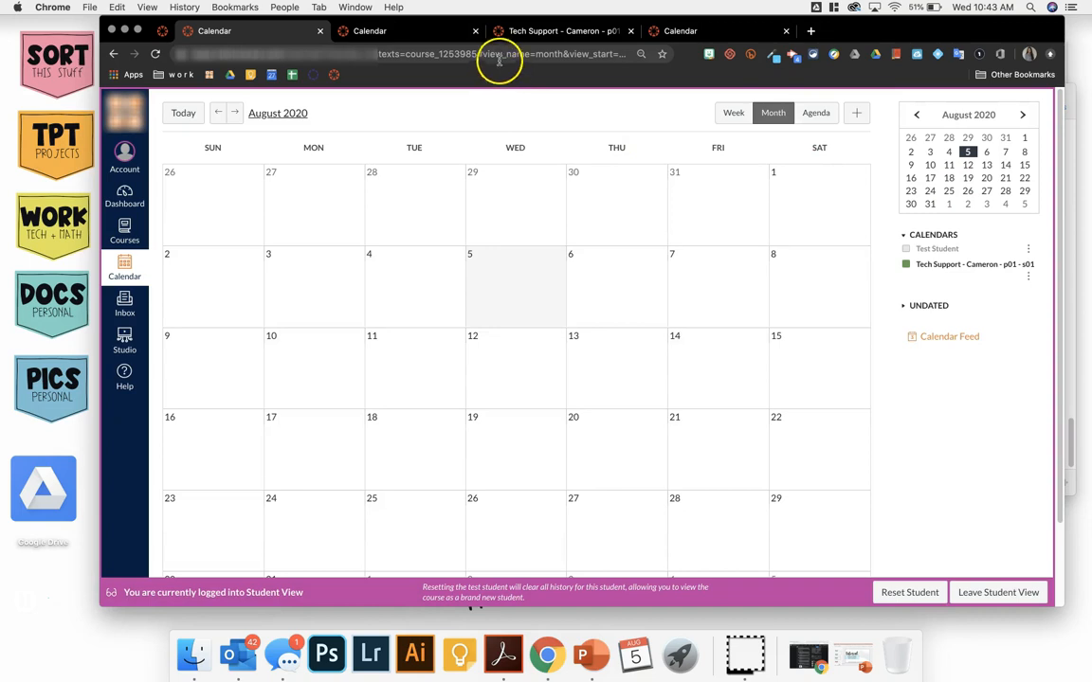
pyautogui.click(500, 53)
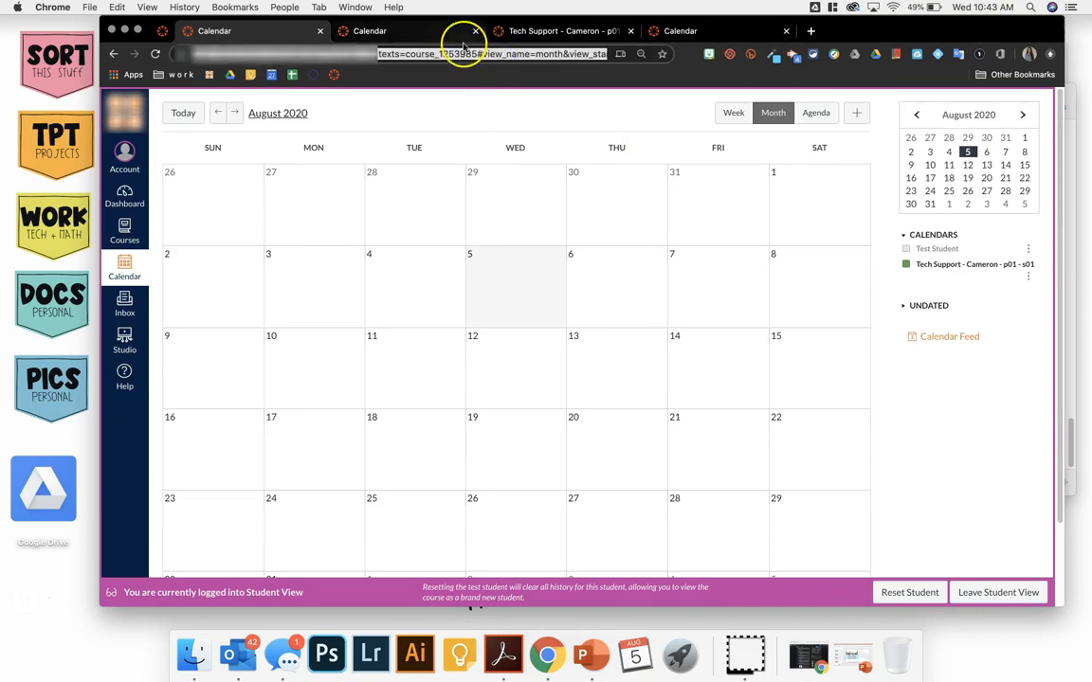
pyautogui.click(997, 591)
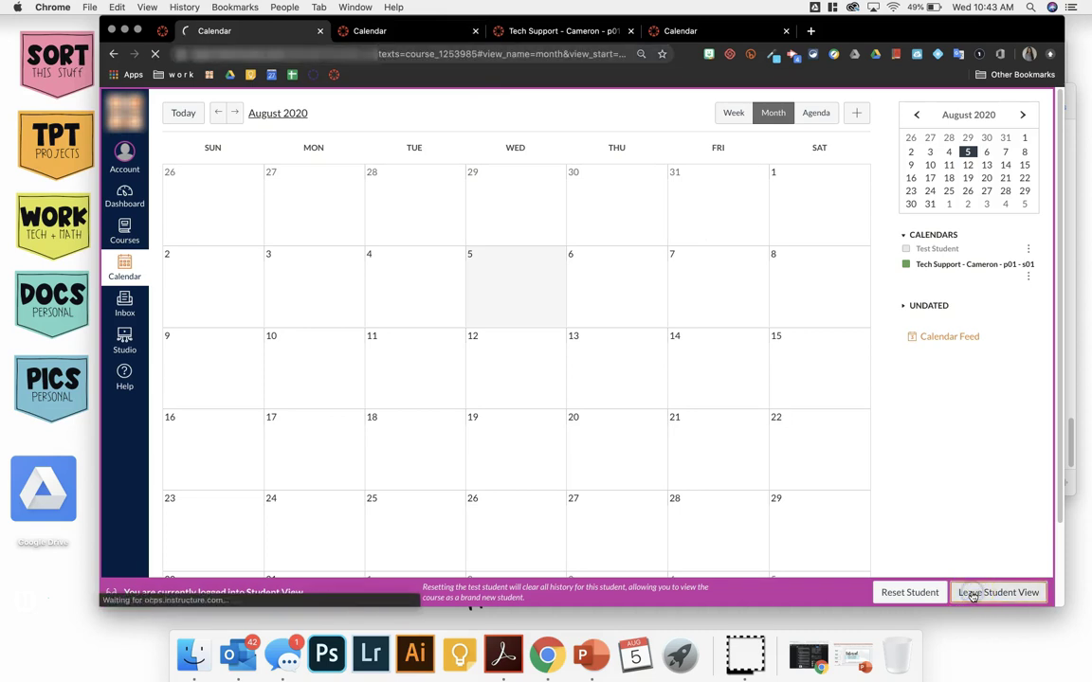
pyautogui.click(997, 591)
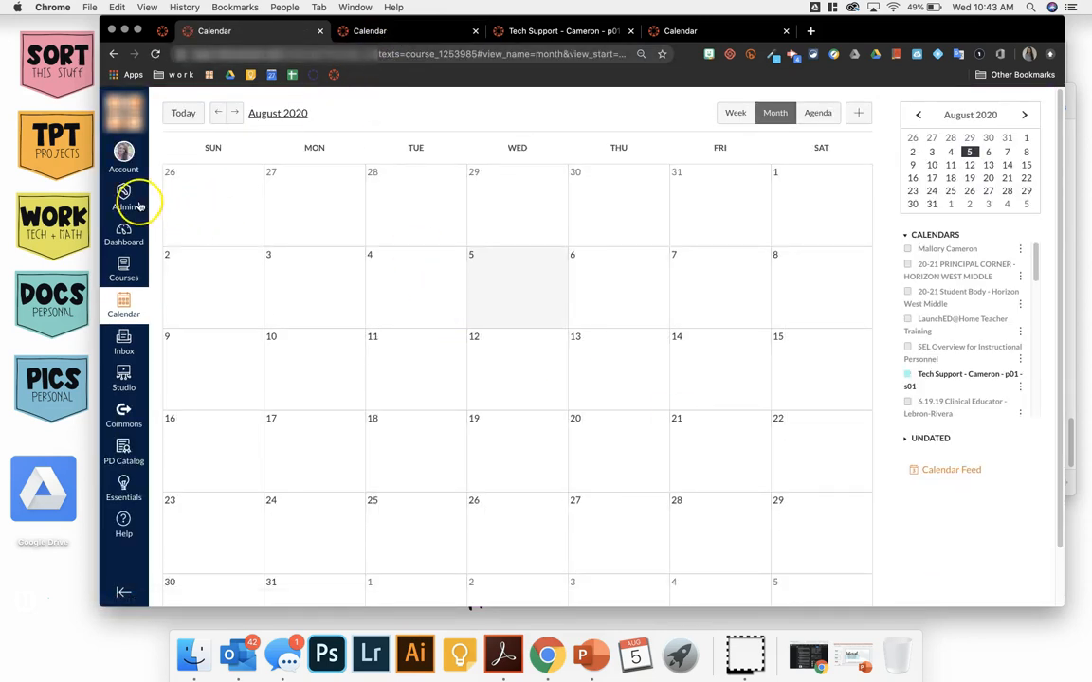
# Return to the course Home Page and put it into edit mode.
pyautogui.click(123, 199)
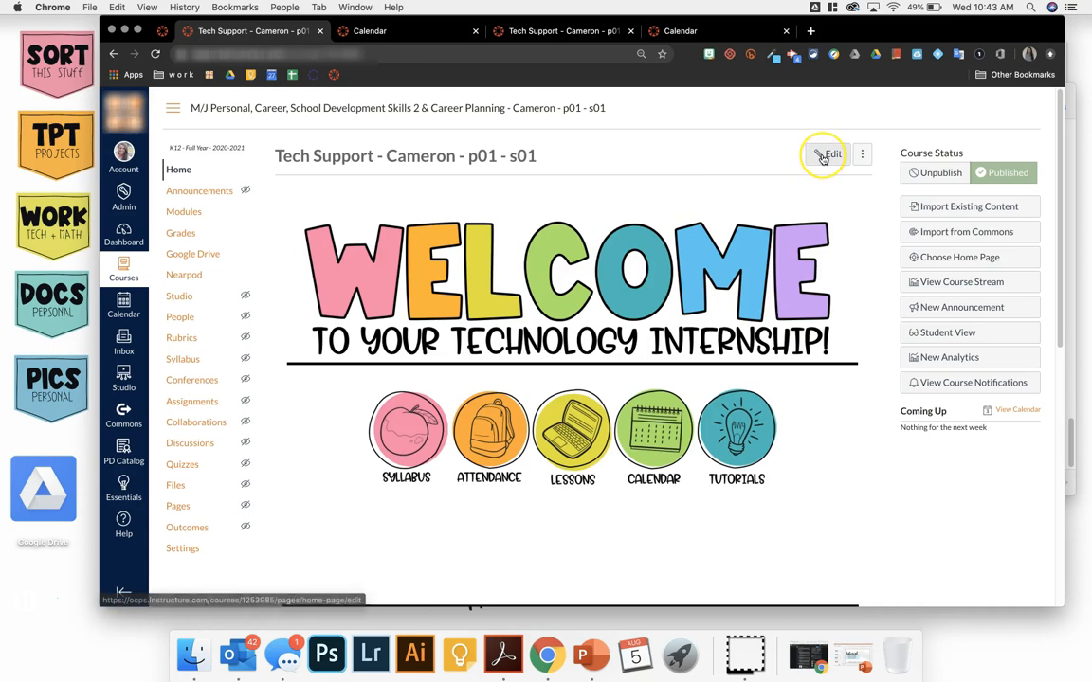
pyautogui.click(823, 156)
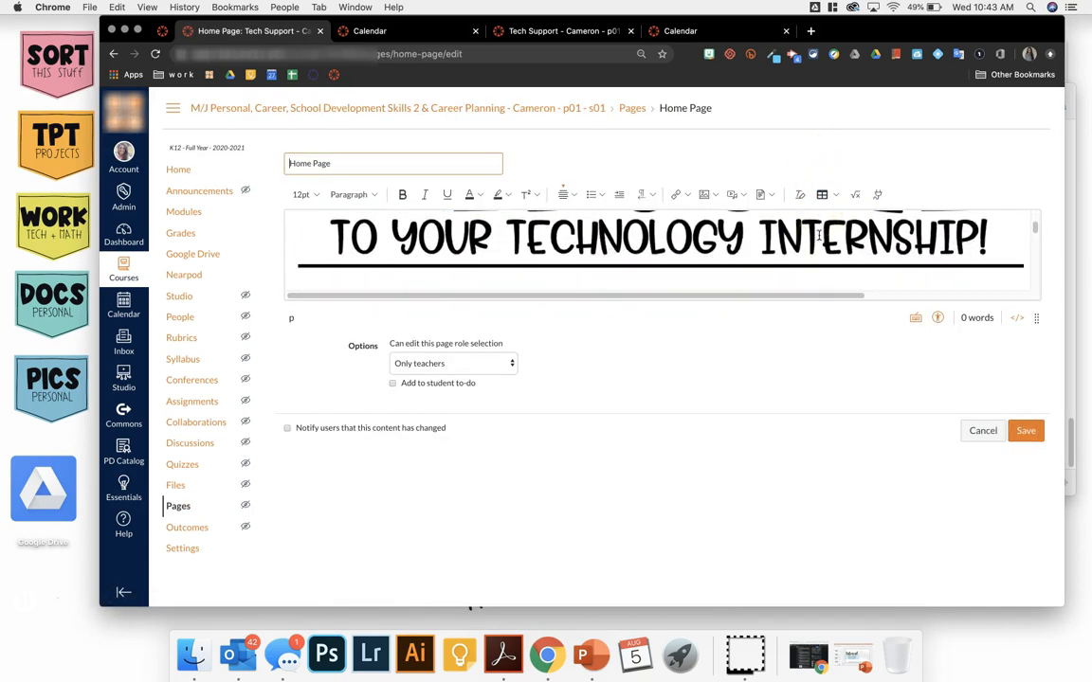
# Select the Calendar icon image in the editor and bring up its Link Options.
pyautogui.scroll(-3)
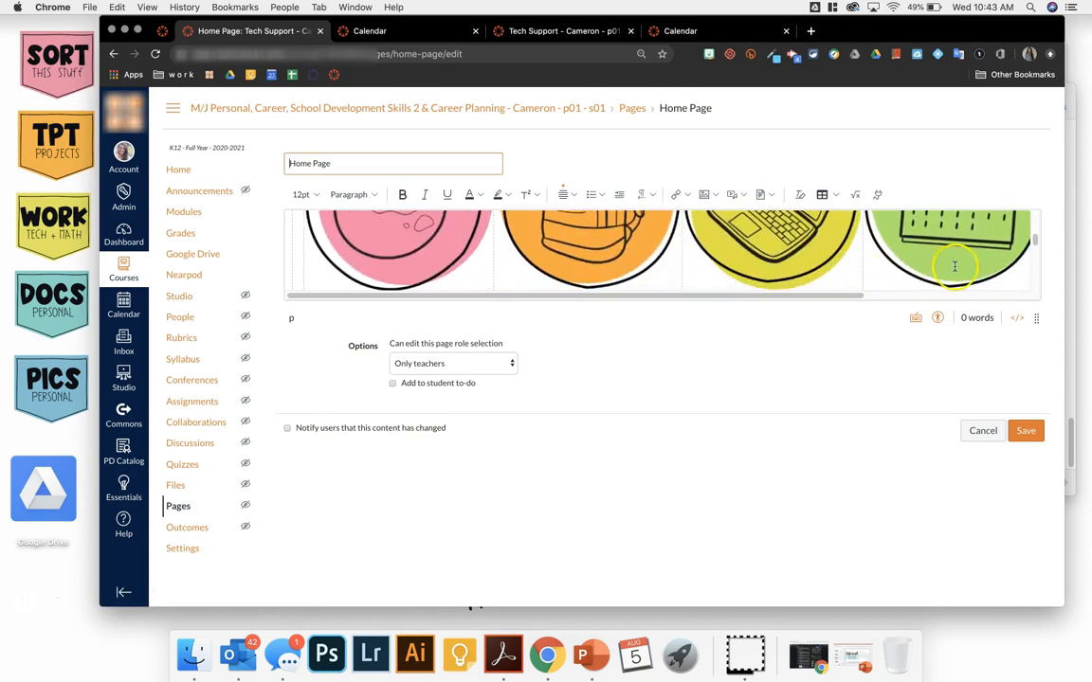
pyautogui.click(955, 266)
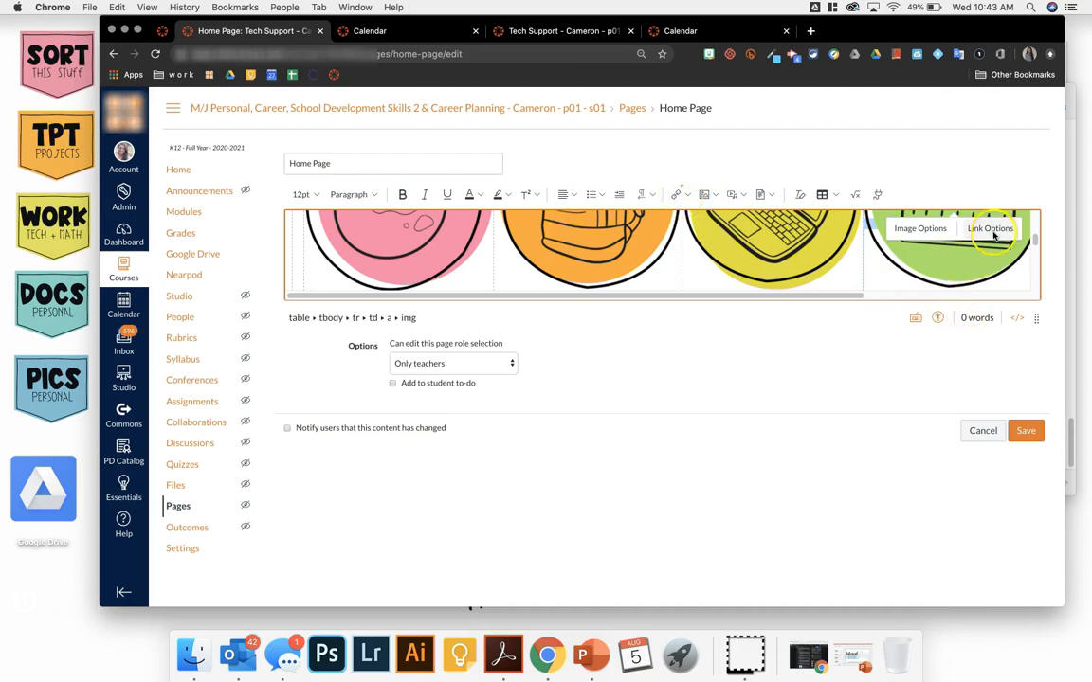
pyautogui.click(993, 227)
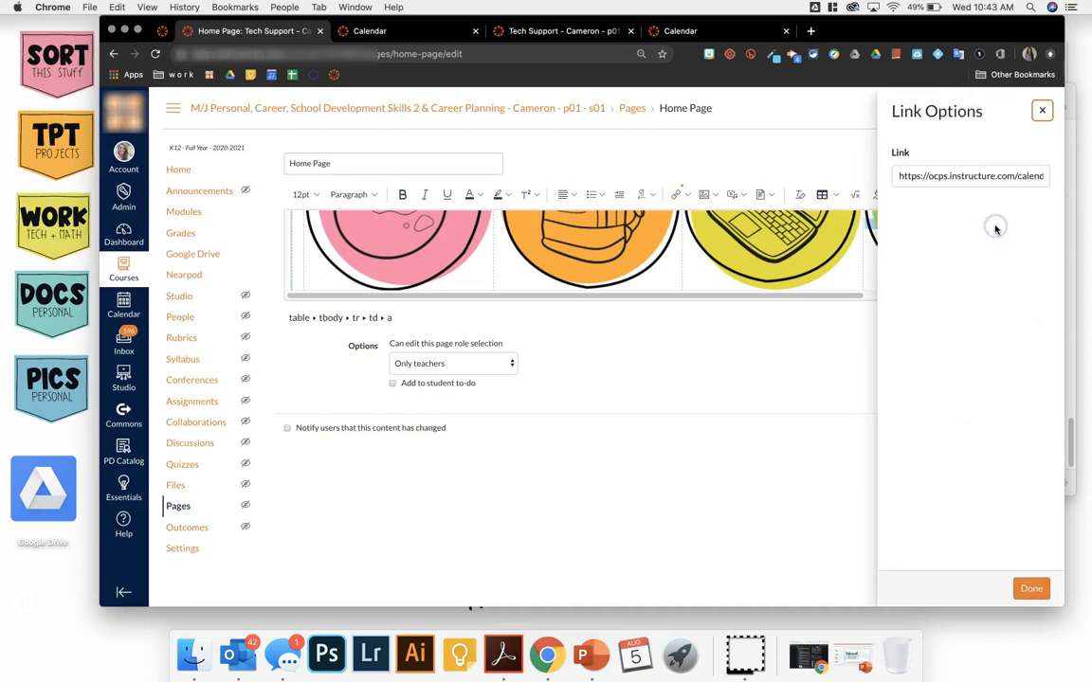
# Set the calendar image link to the copied course calendar URL and save the Home Page.
pyautogui.click(971, 176)
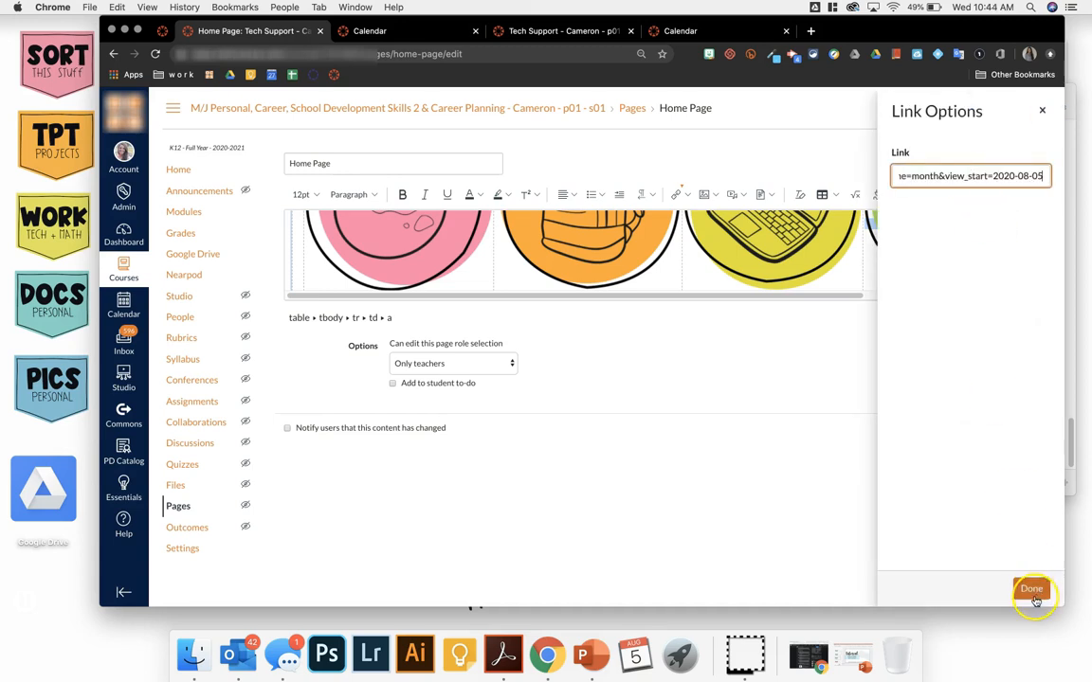
pyautogui.click(1031, 588)
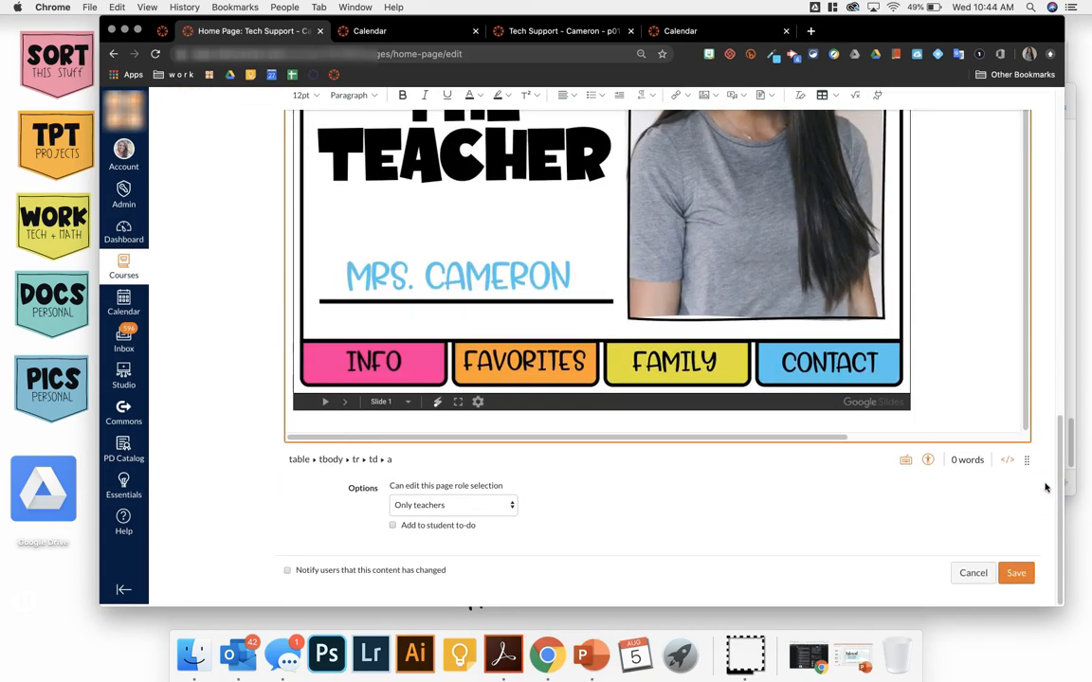
pyautogui.click(1015, 572)
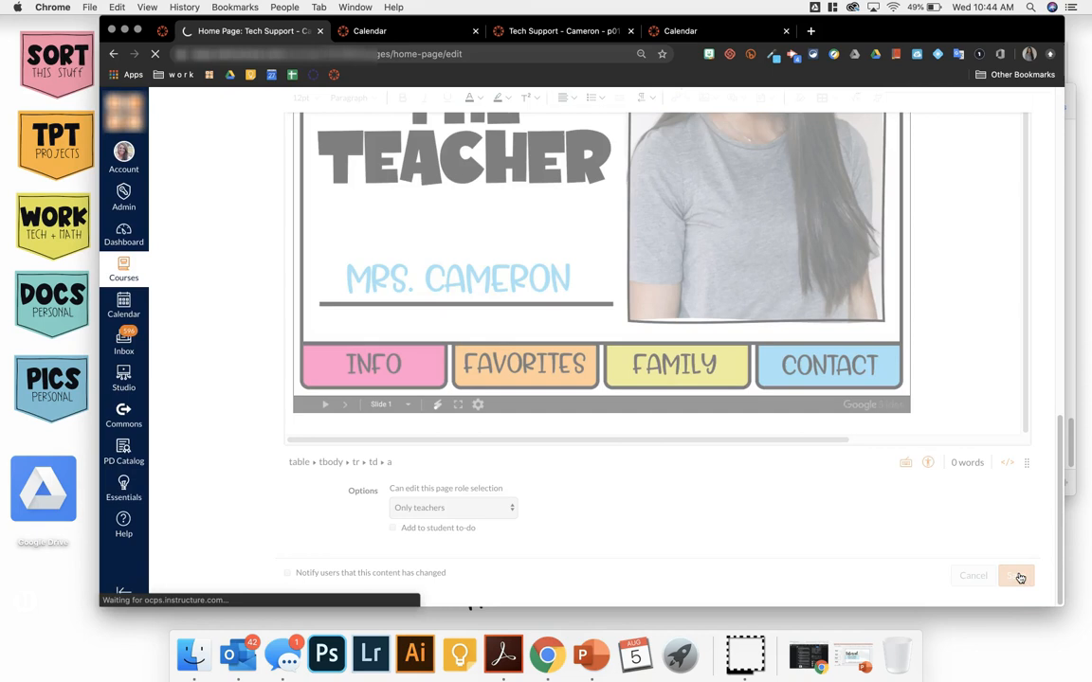
# Go back to the course home page and switch into Student View to verify the icon.
pyautogui.click(1016, 576)
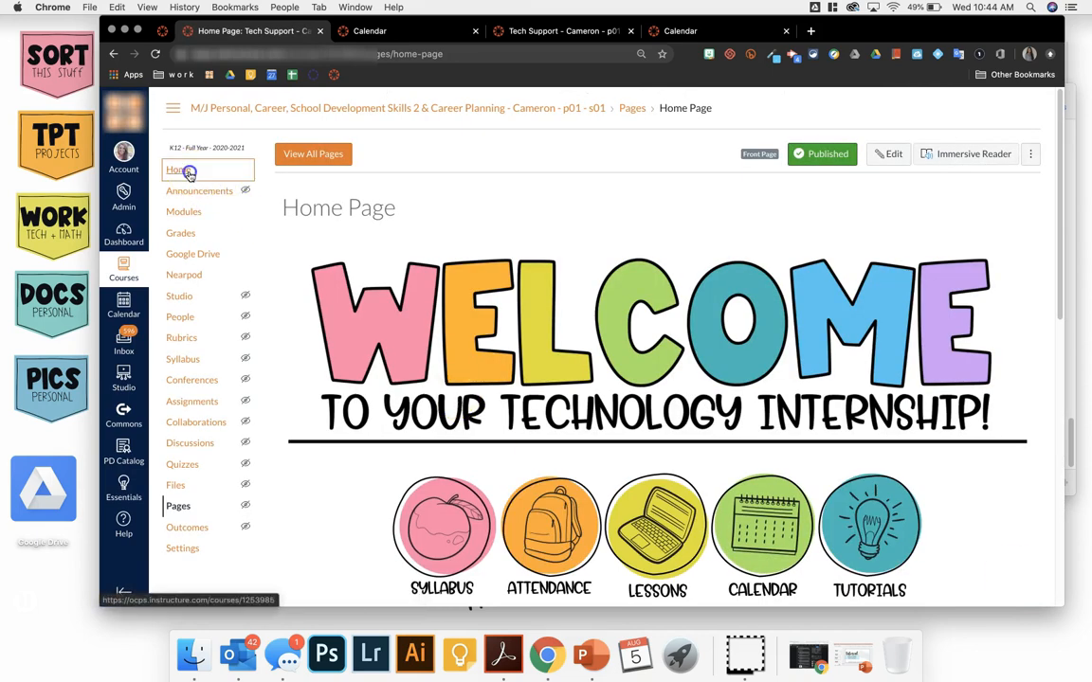
pyautogui.click(182, 170)
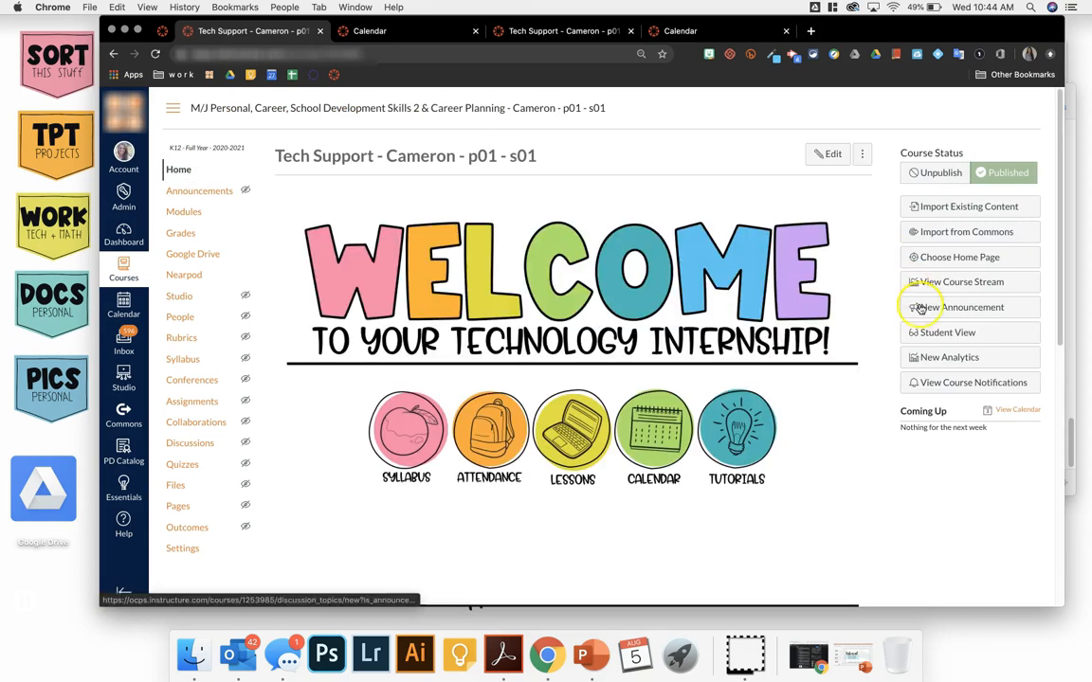
pyautogui.click(945, 331)
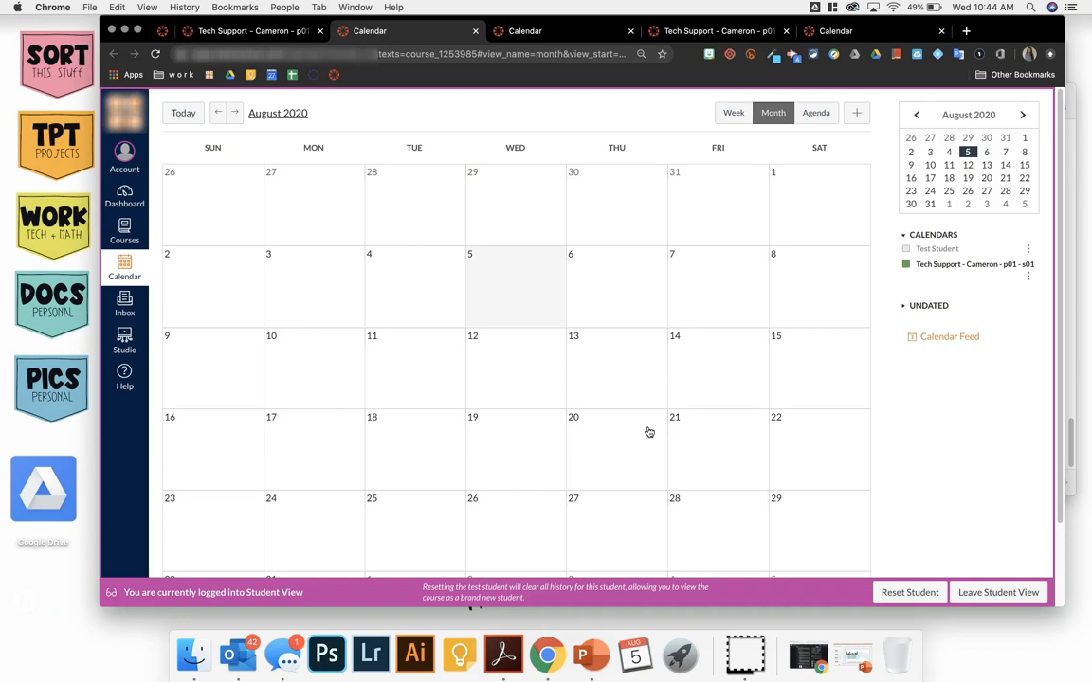
pyautogui.moveTo(136, 549)
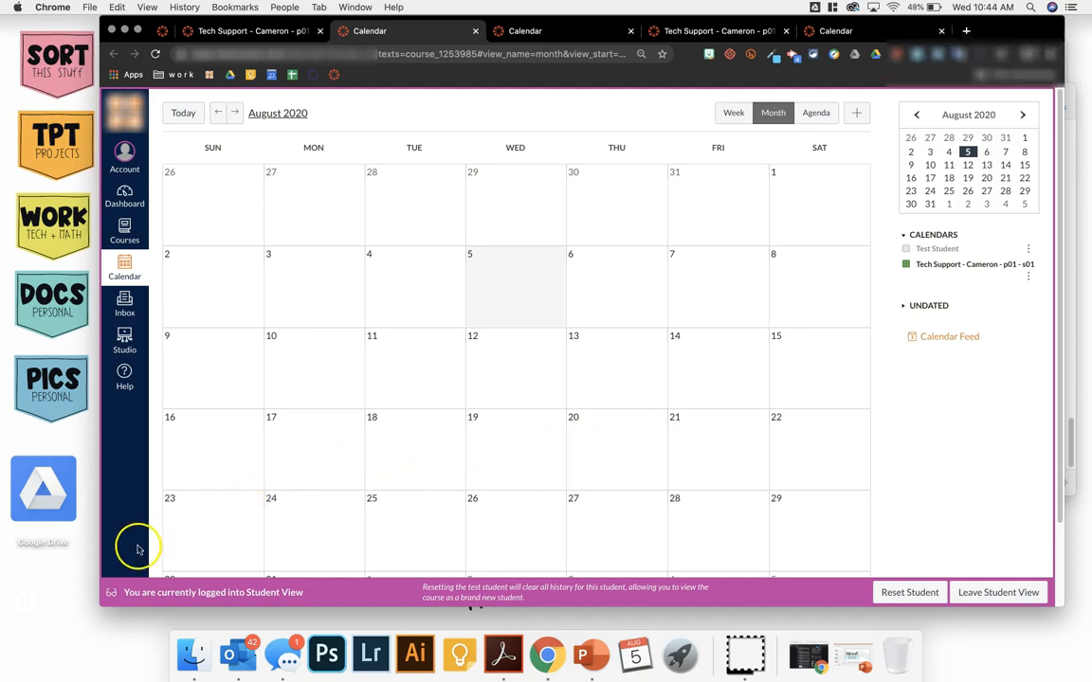